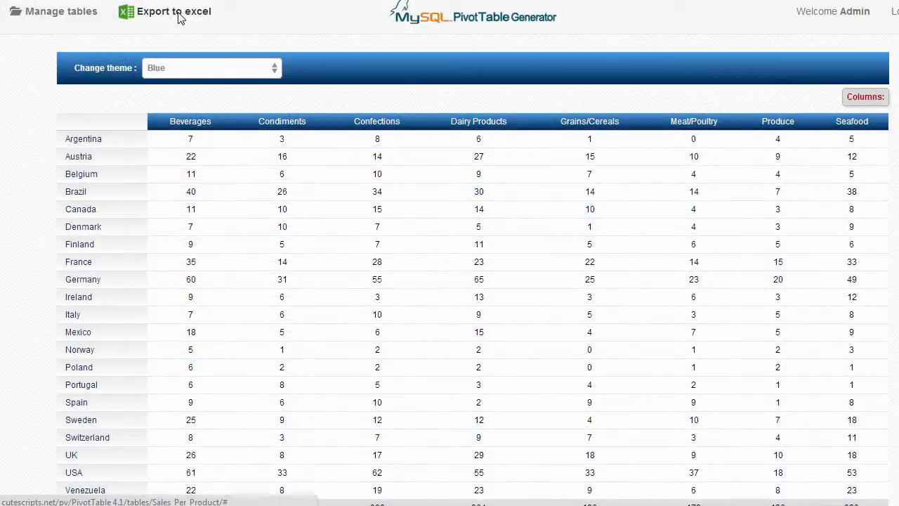
Step: Switch the pivot page's colour theme from Blue to Orange
click(173, 11)
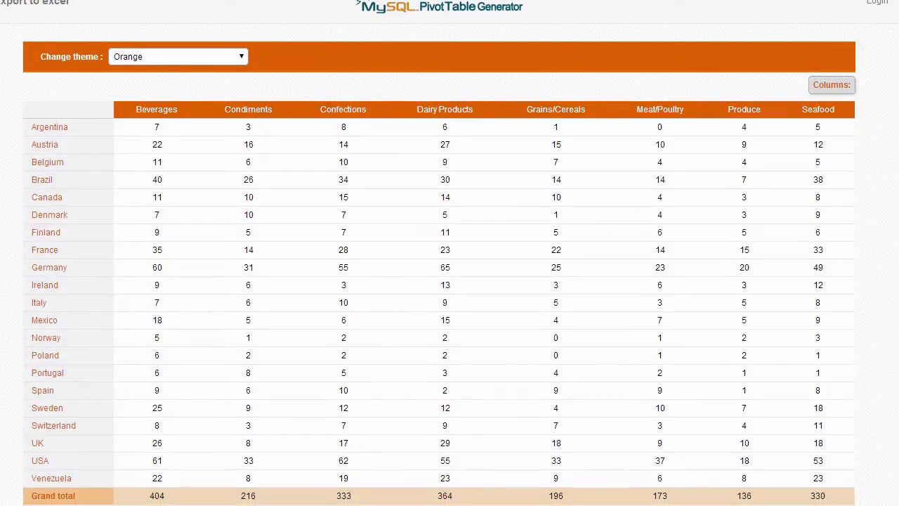
mouse_move(87, 502)
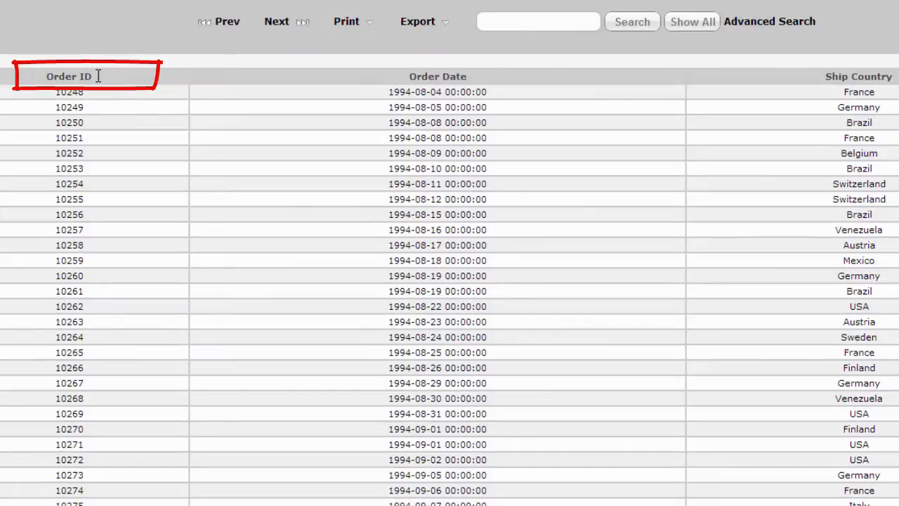
Step: Navigate to the Annual_sales pivot table of order counts per country by year
click(437, 76)
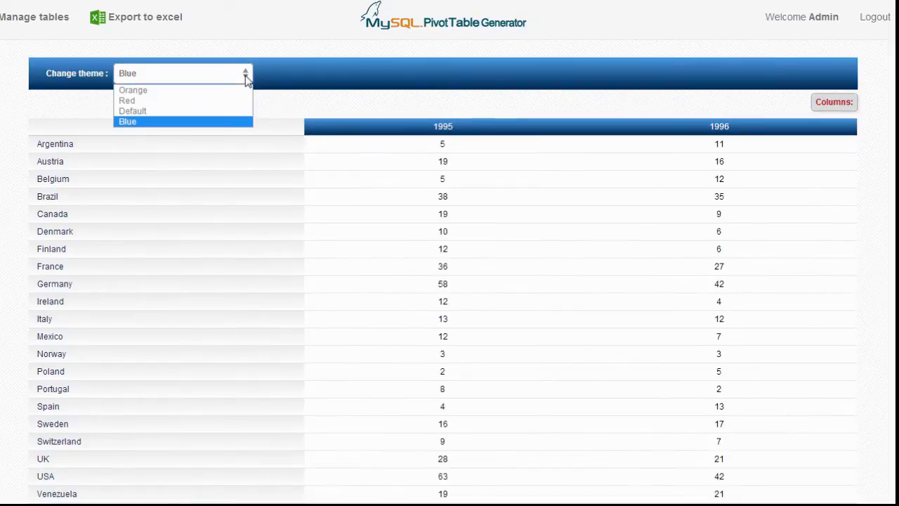
click(132, 111)
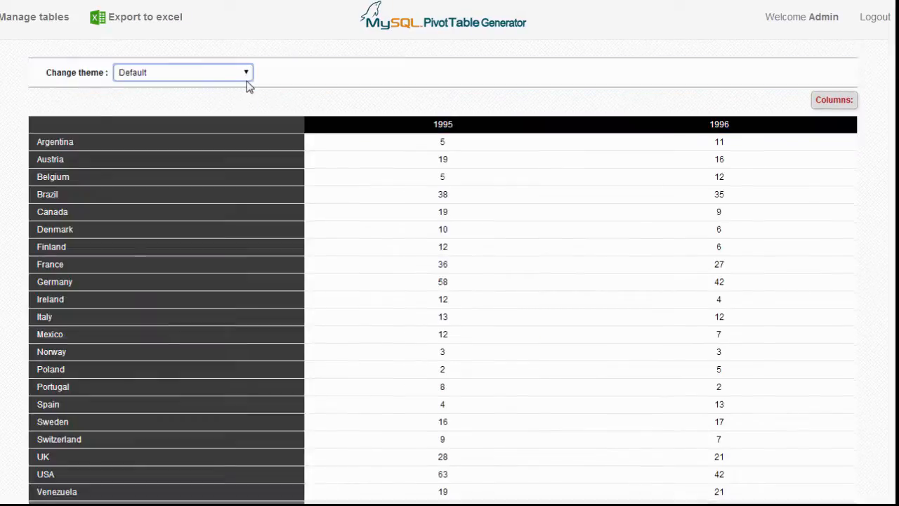
click(183, 73)
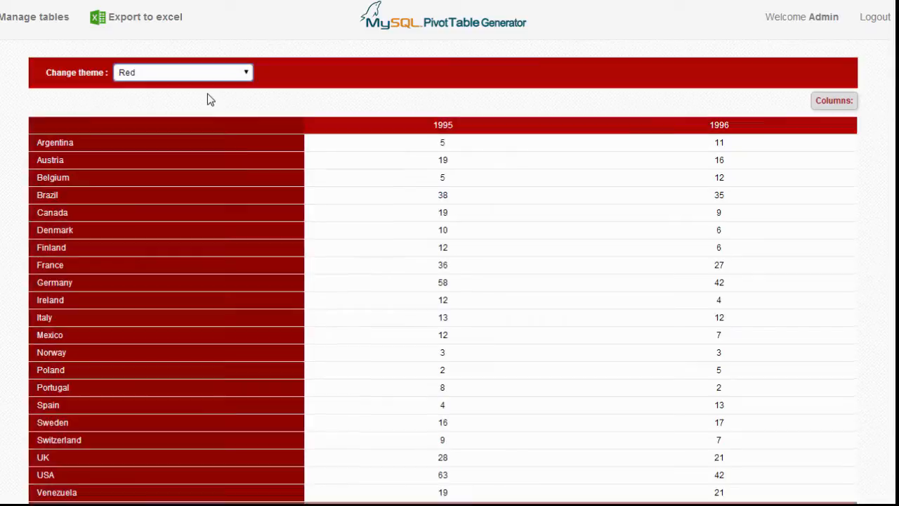
click(182, 73)
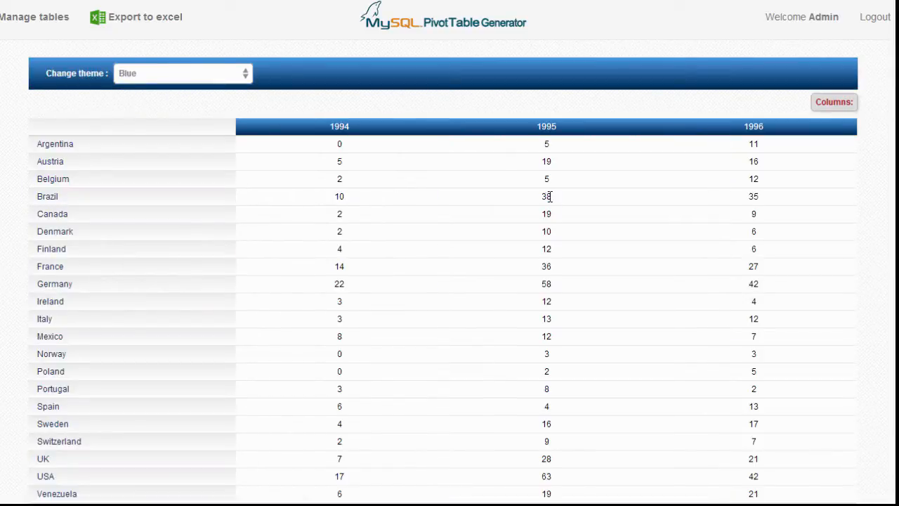
click(834, 101)
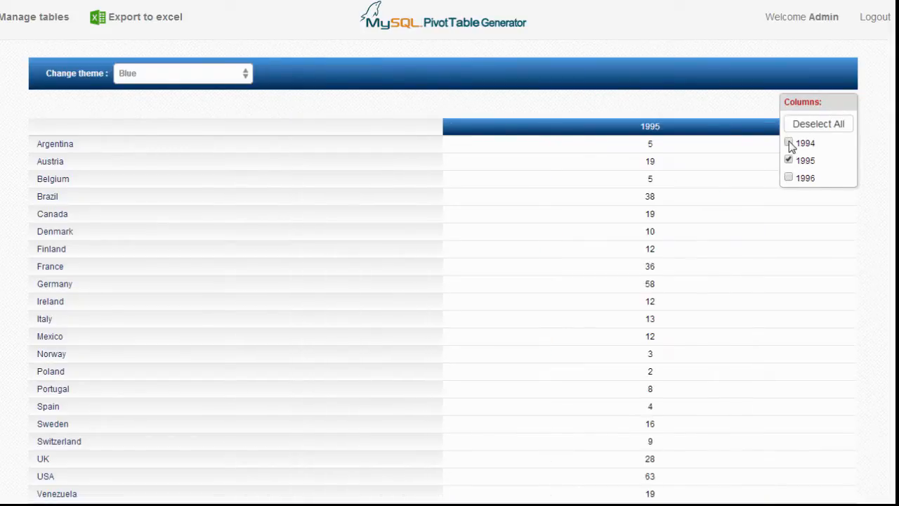
click(786, 177)
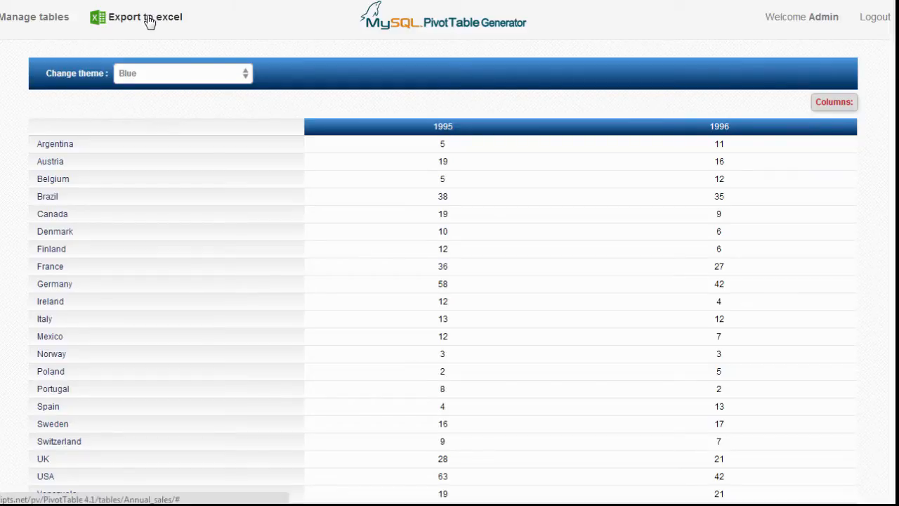
click(152, 17)
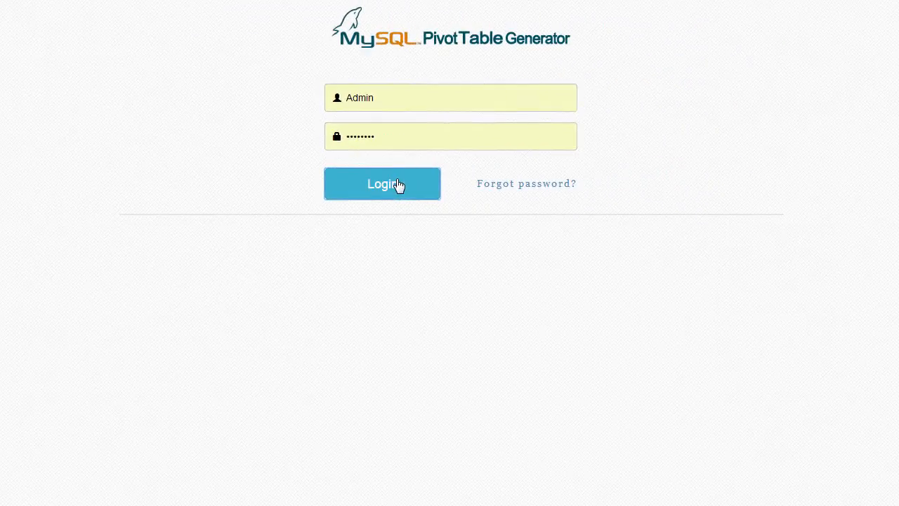
Step: Log in and connect to the coolscri_biblio database with the DB Connection details
click(382, 183)
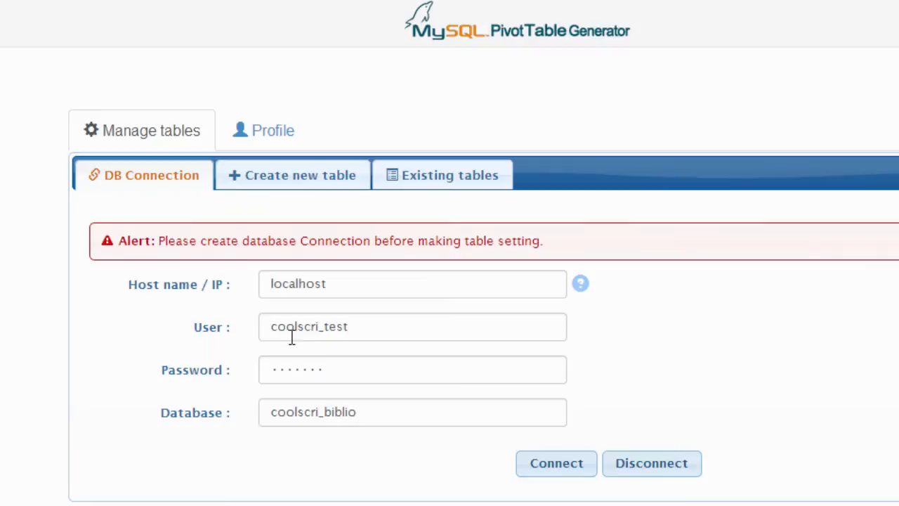
click(301, 325)
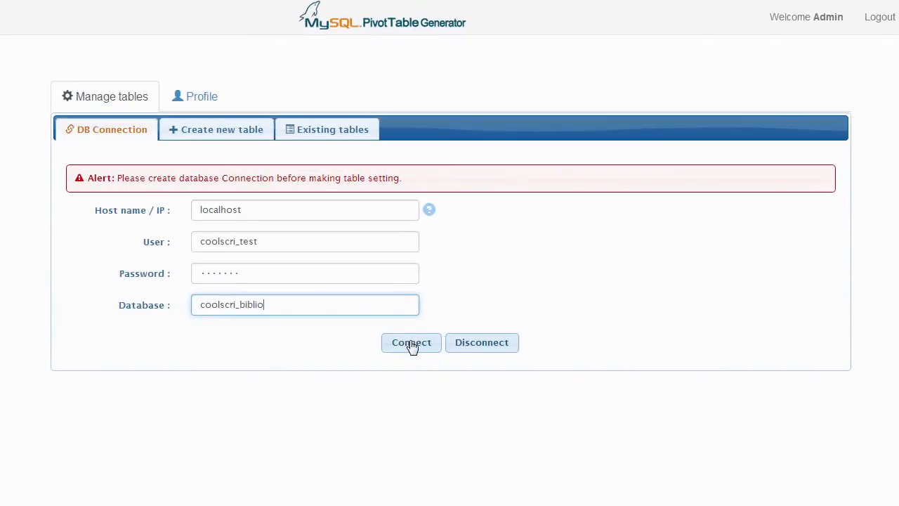
click(411, 343)
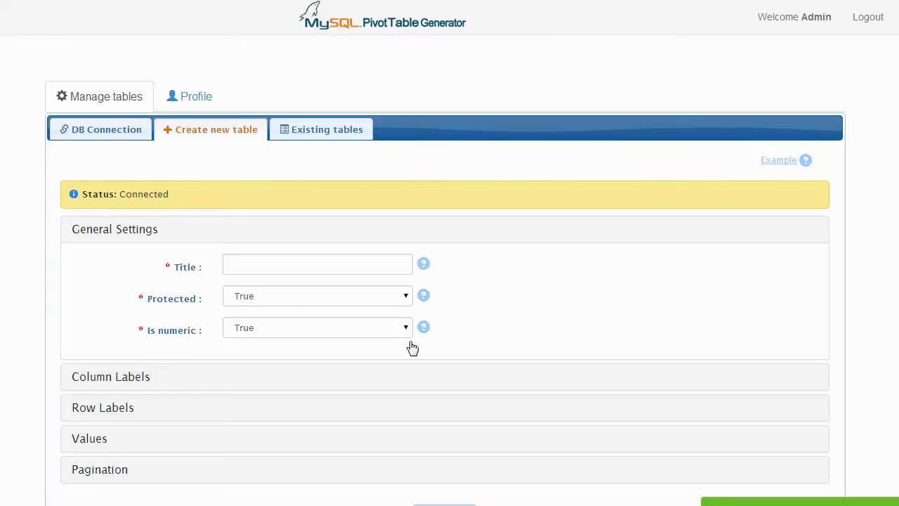
Step: Title the table 'Annual sales per country' with Protected and Is numeric both True
text(Annual sales per country)
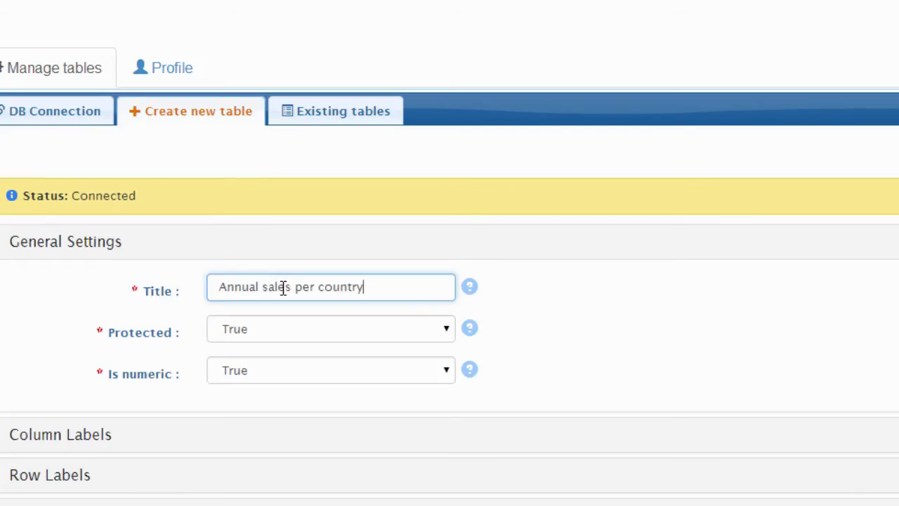
mouse_move(447, 342)
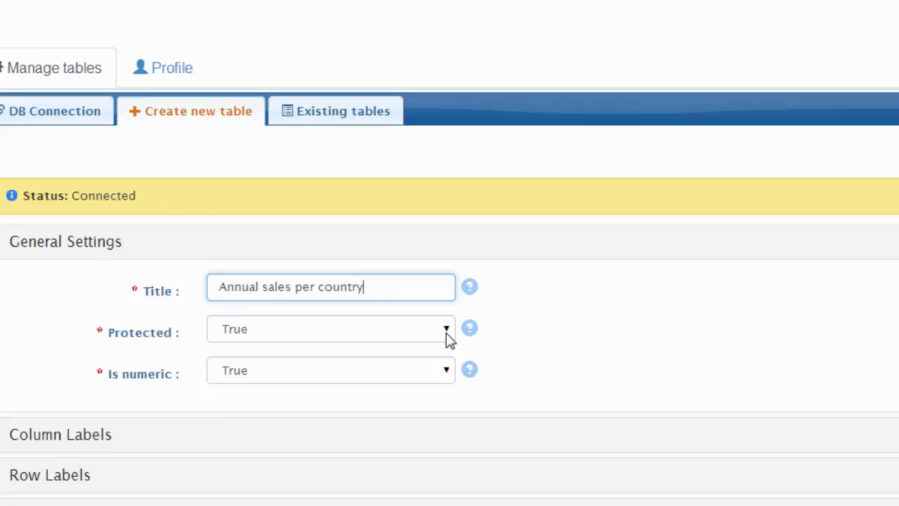
mouse_move(390, 290)
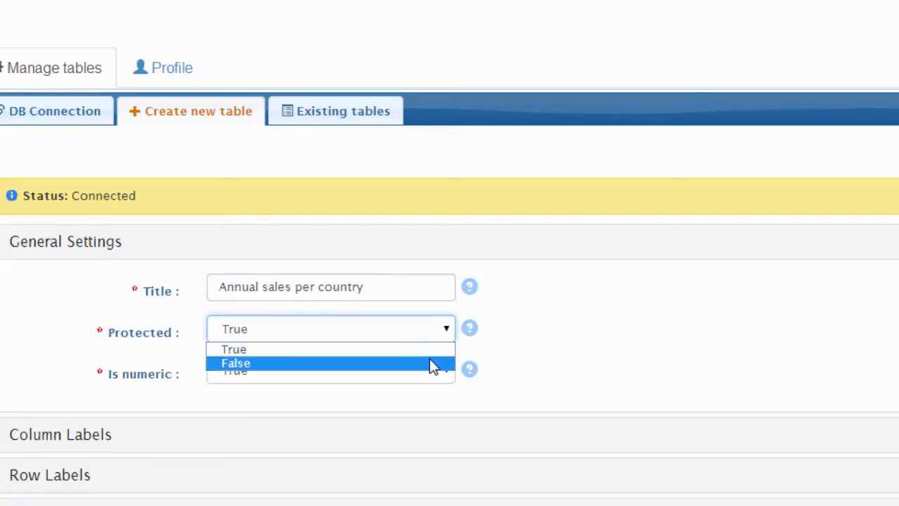
mouse_move(437, 352)
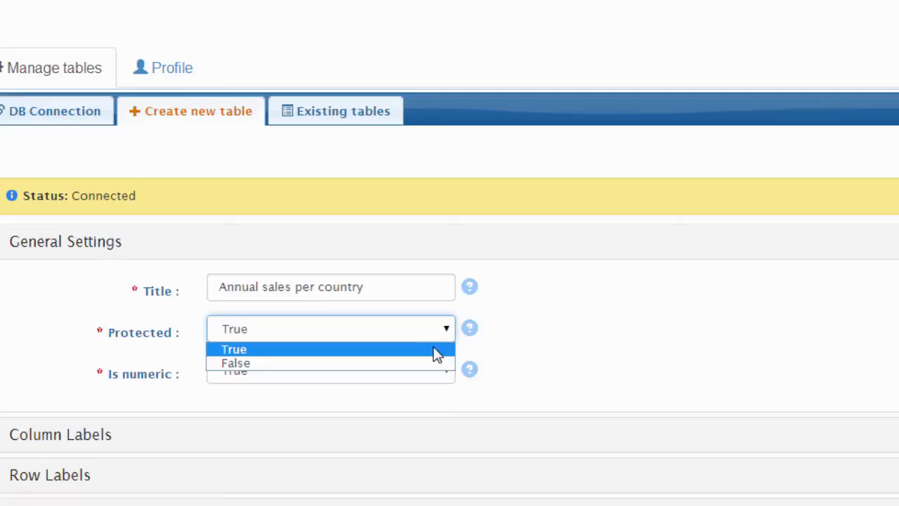
click(233, 348)
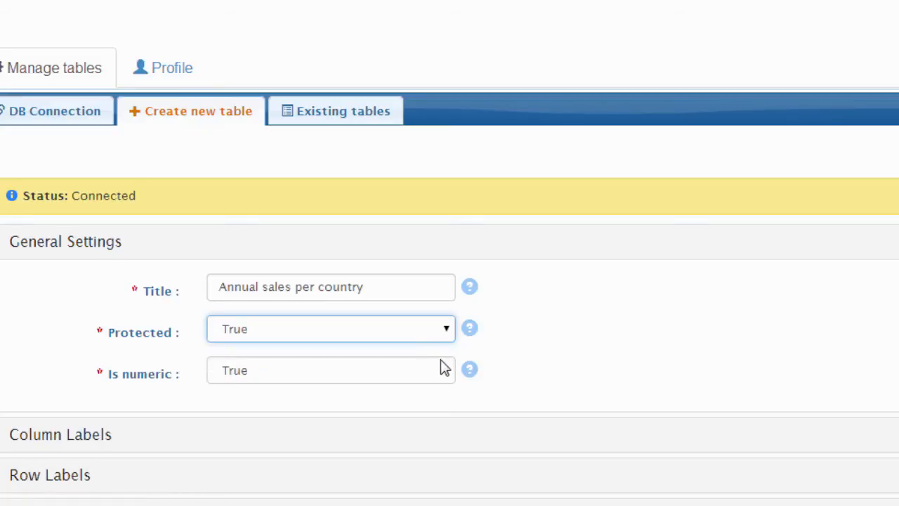
click(330, 371)
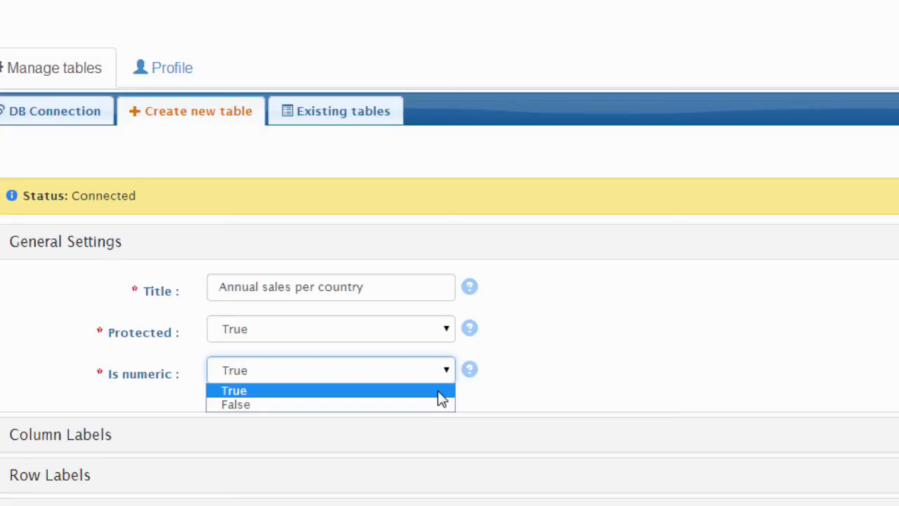
click(233, 390)
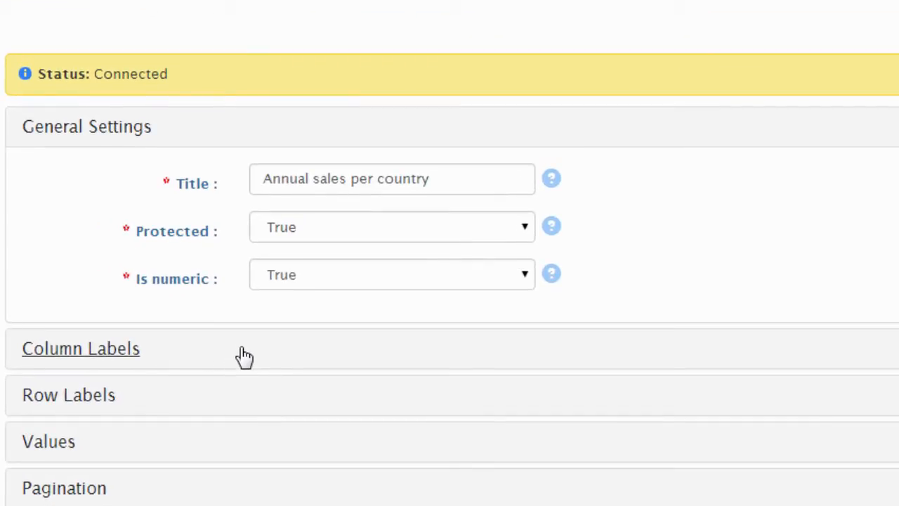
Step: Set Column Labels to the orders table's OrderDate field grouped by Year
click(80, 348)
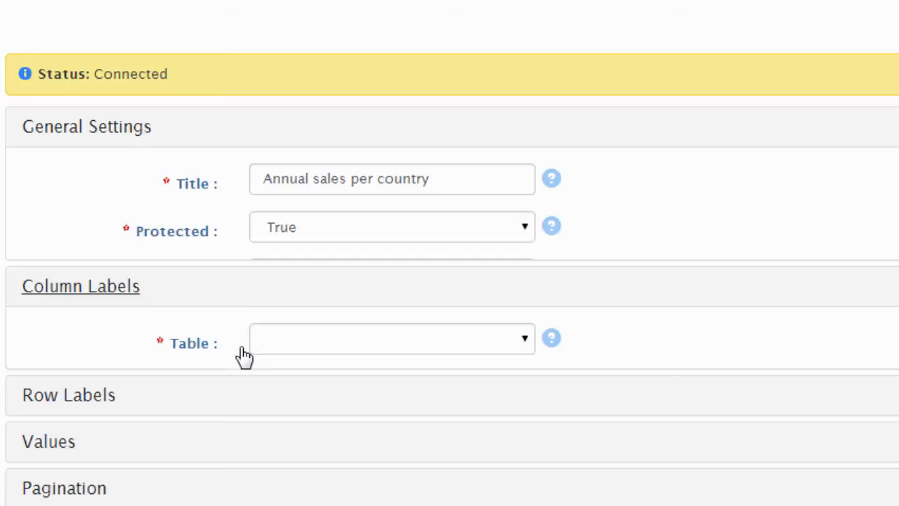
click(86, 127)
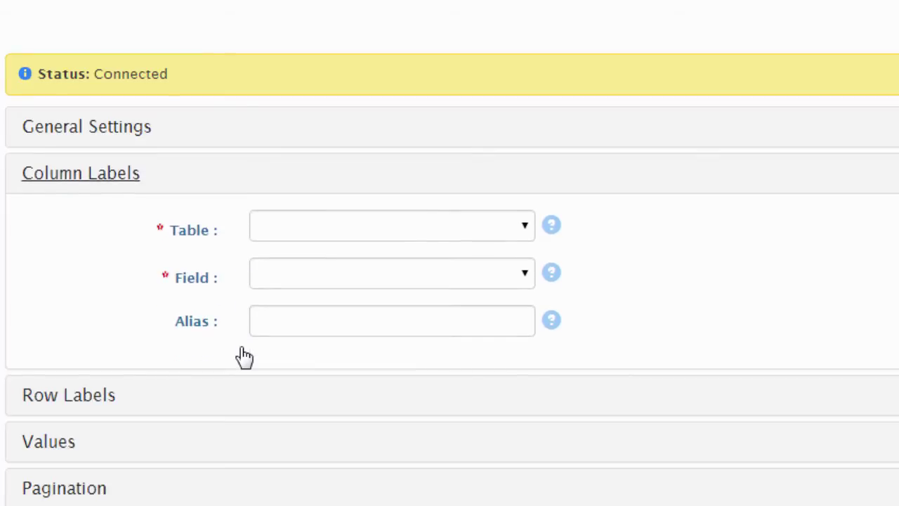
mouse_move(511, 191)
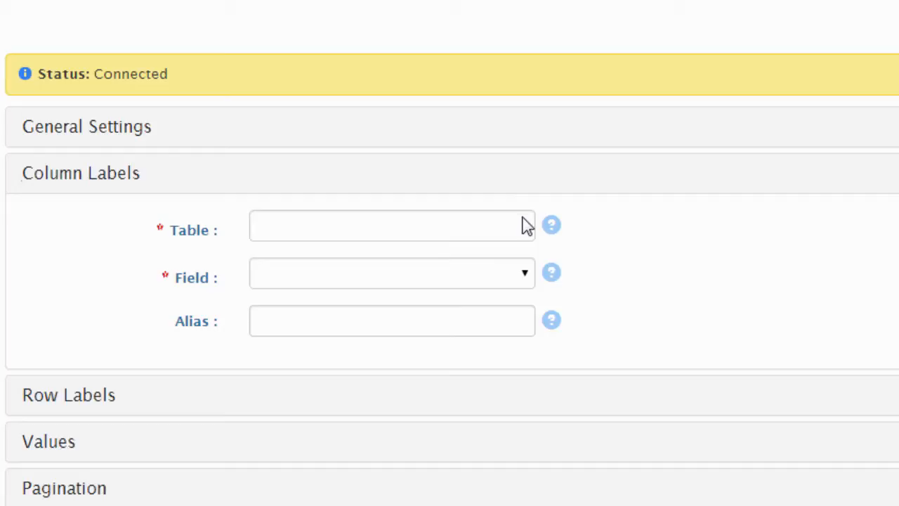
click(391, 225)
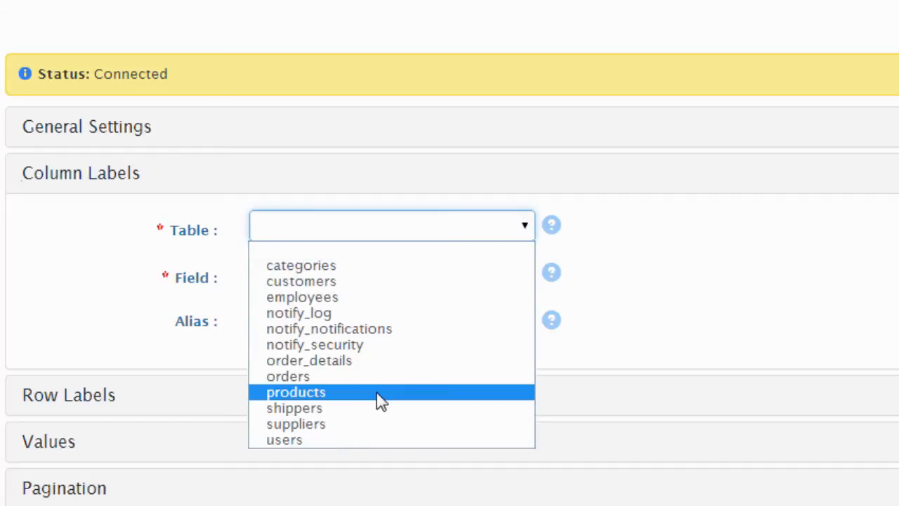
click(288, 376)
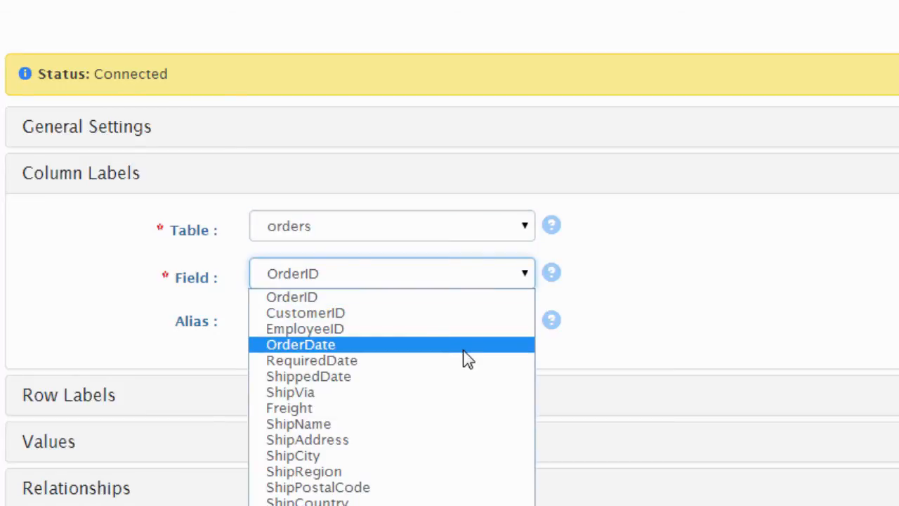
click(300, 344)
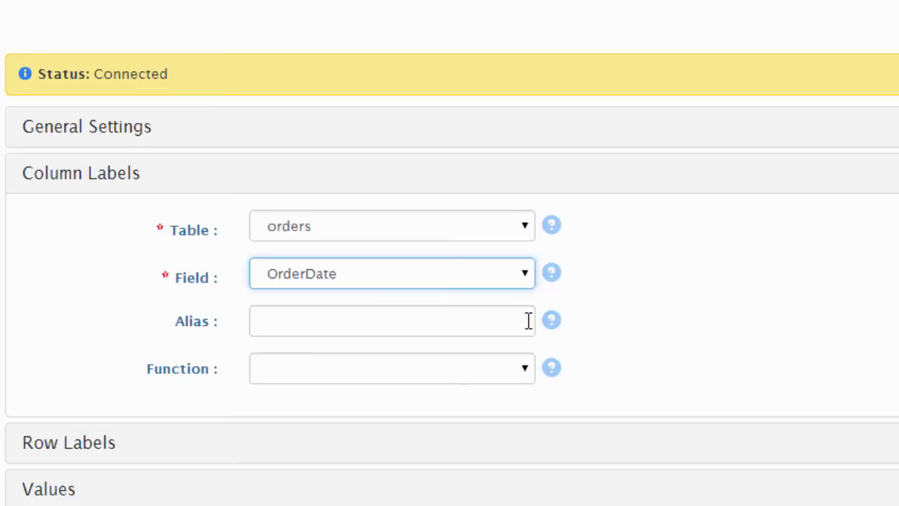
click(390, 368)
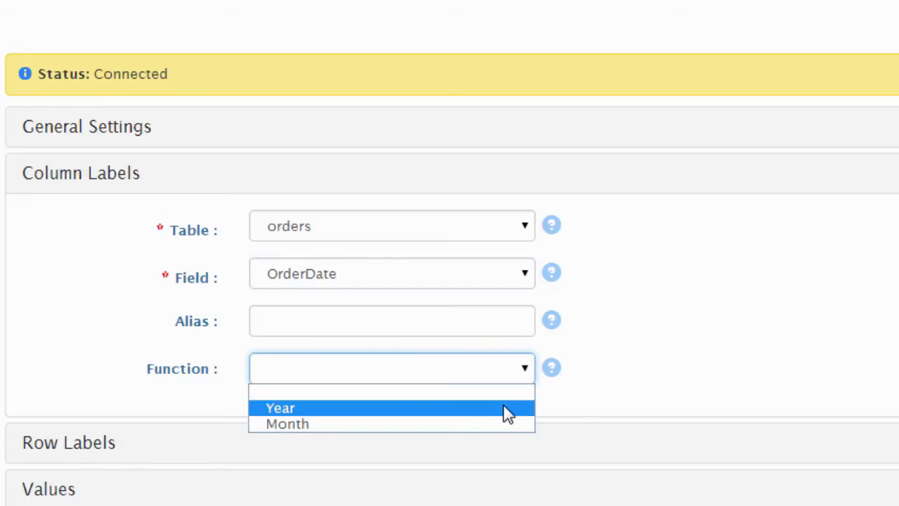
click(278, 407)
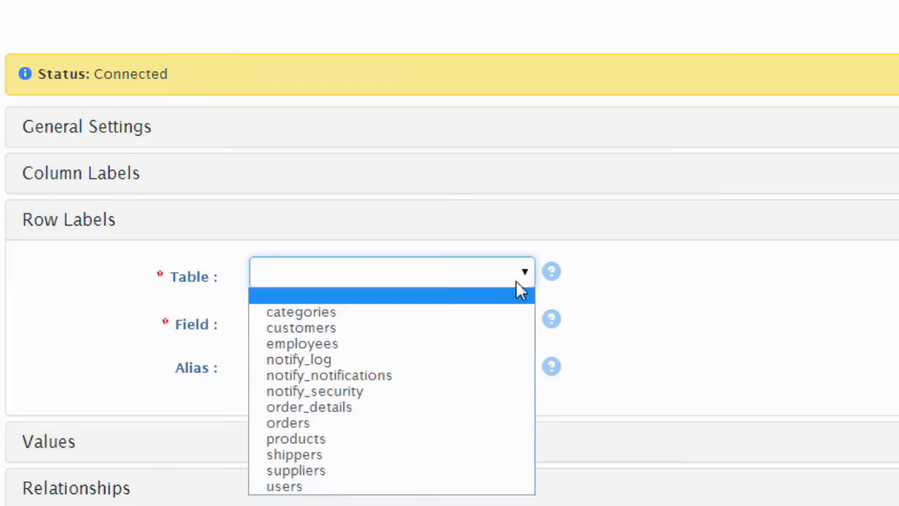
Step: Set Row Labels to the orders table's ShipCountry field
click(288, 423)
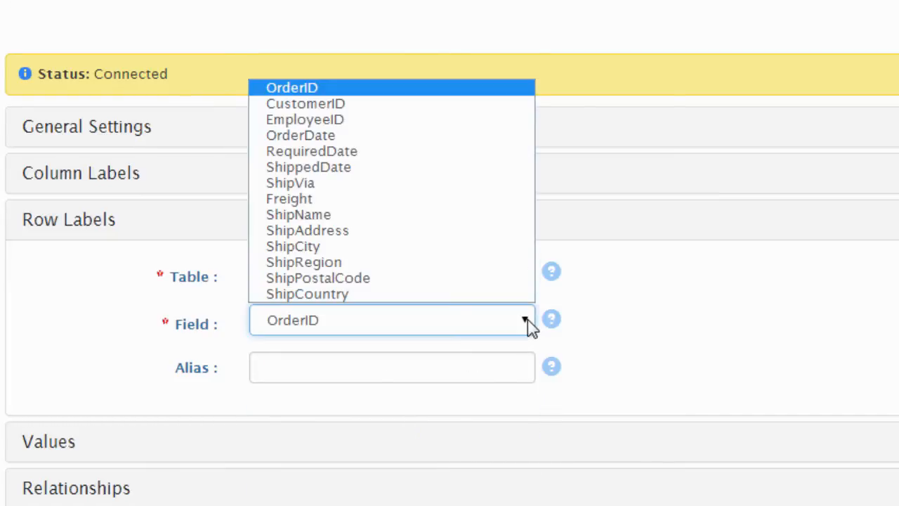
click(306, 293)
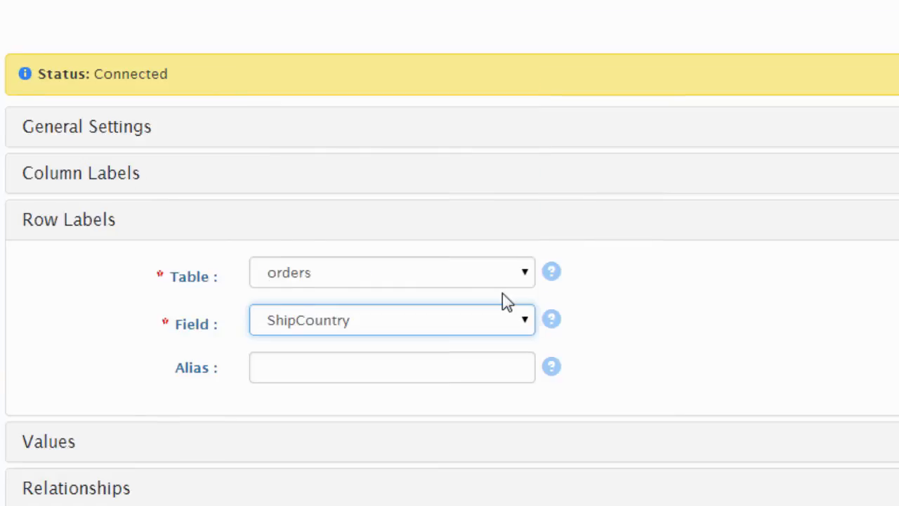
scroll(down, 3)
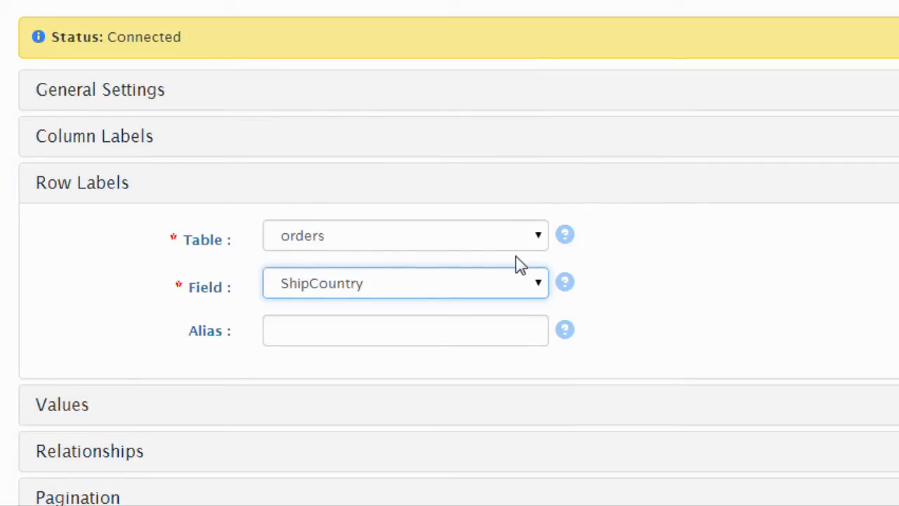
mouse_move(716, 337)
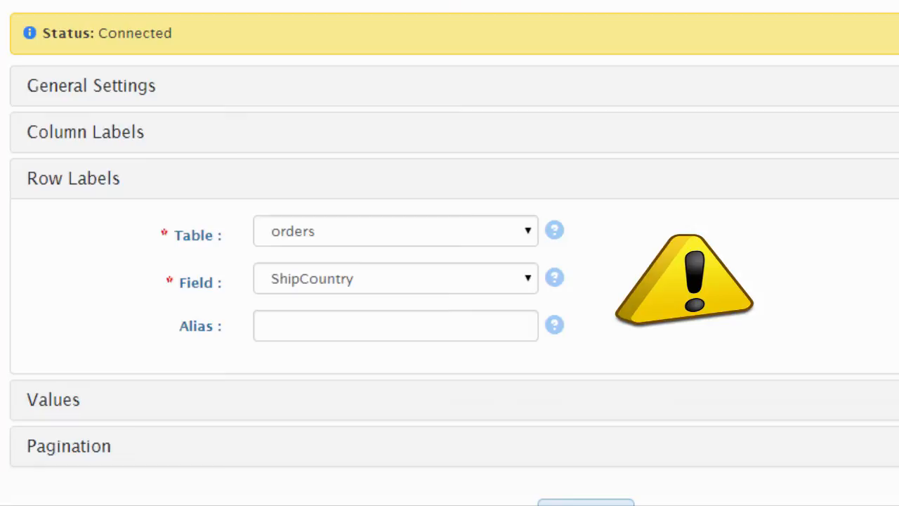
mouse_move(533, 227)
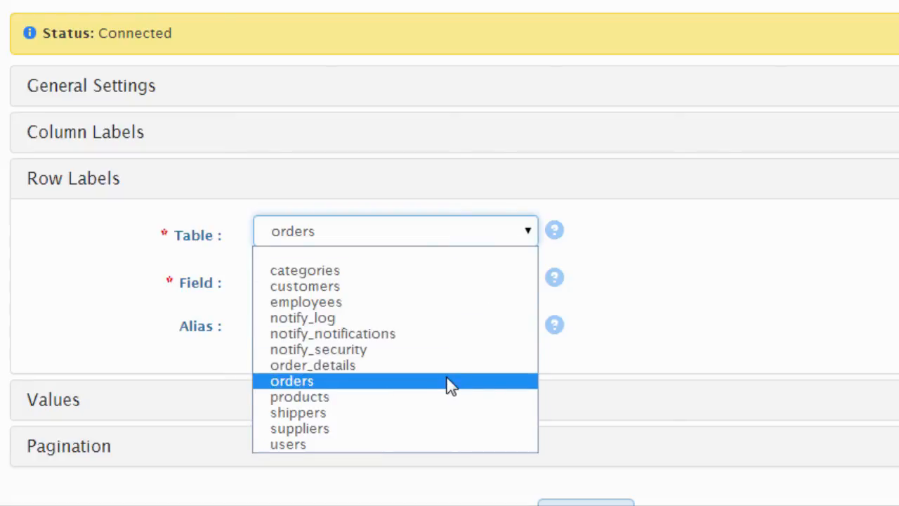
Step: Briefly check the customers table option and the Relationships settings
click(305, 287)
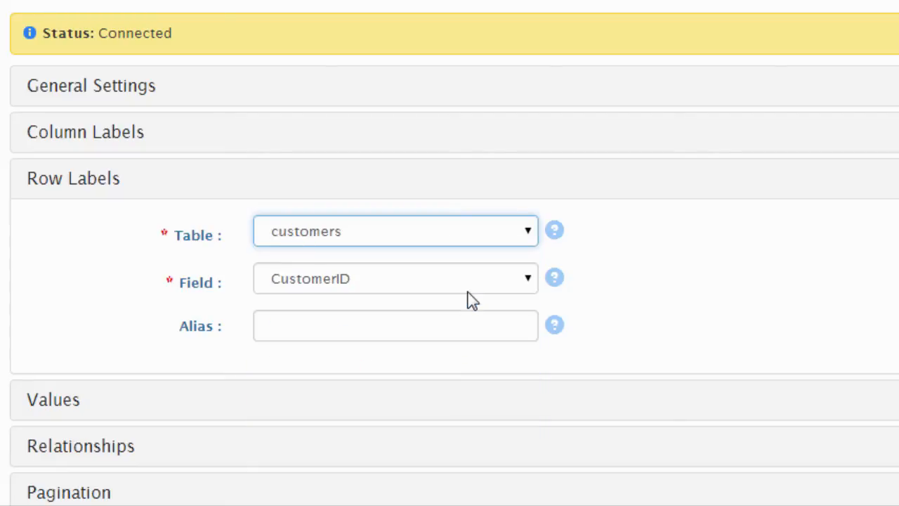
click(79, 446)
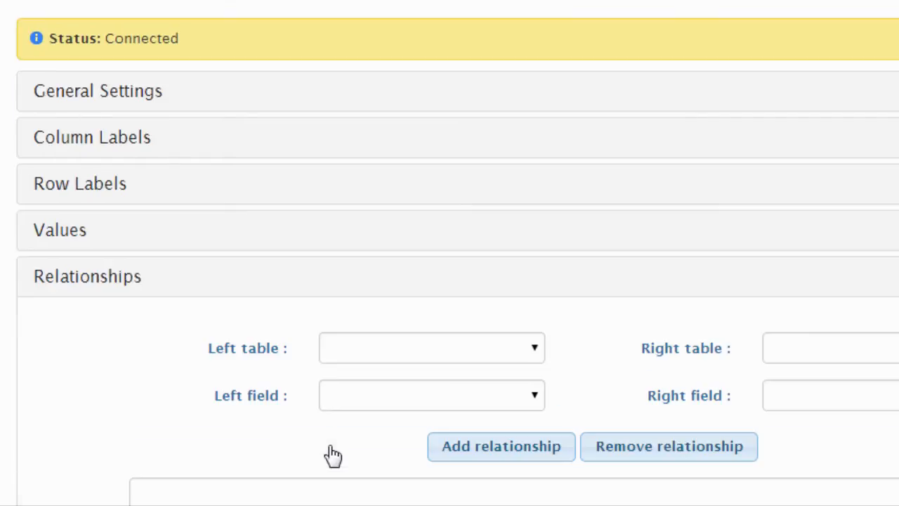
scroll(down, 3)
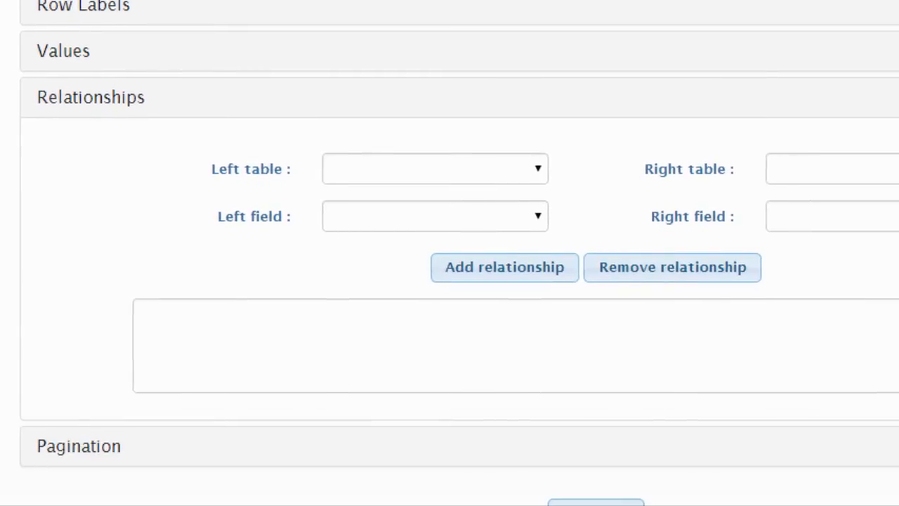
click(434, 169)
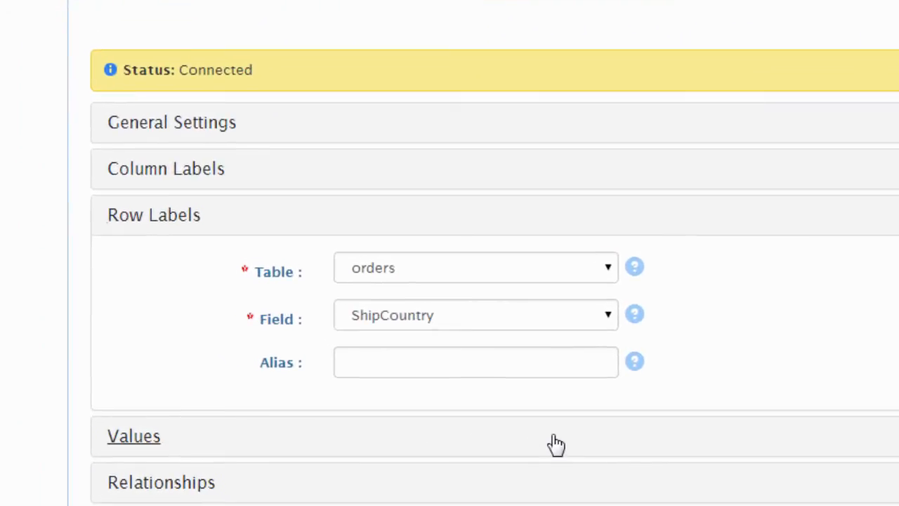
Step: Set Values to a Count of OrderID from the orders table
click(133, 436)
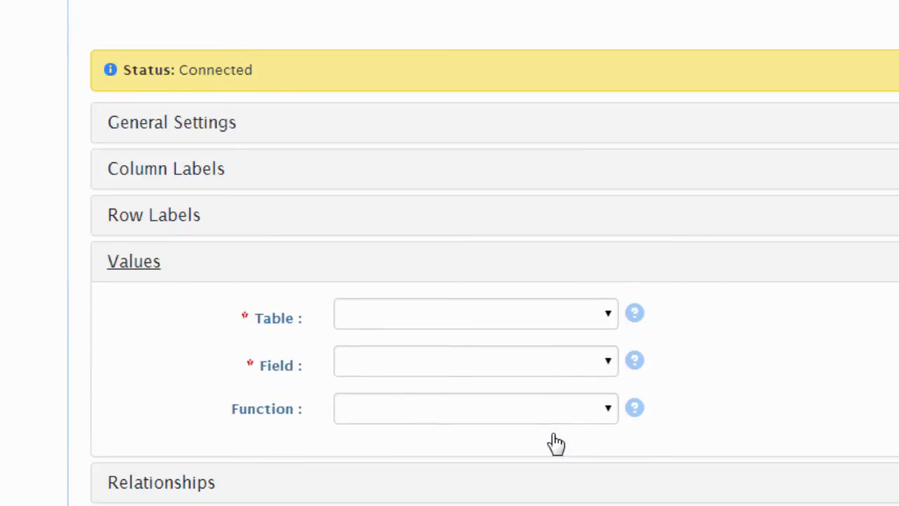
mouse_move(615, 328)
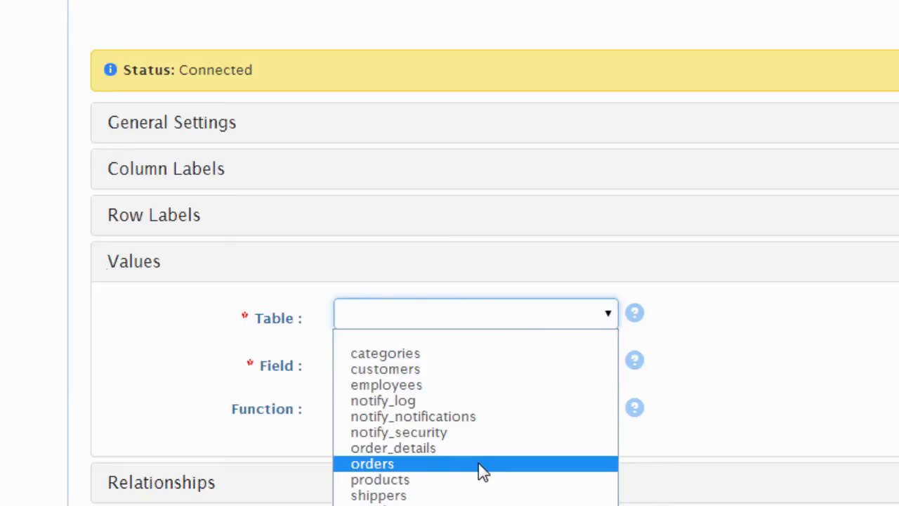
click(372, 464)
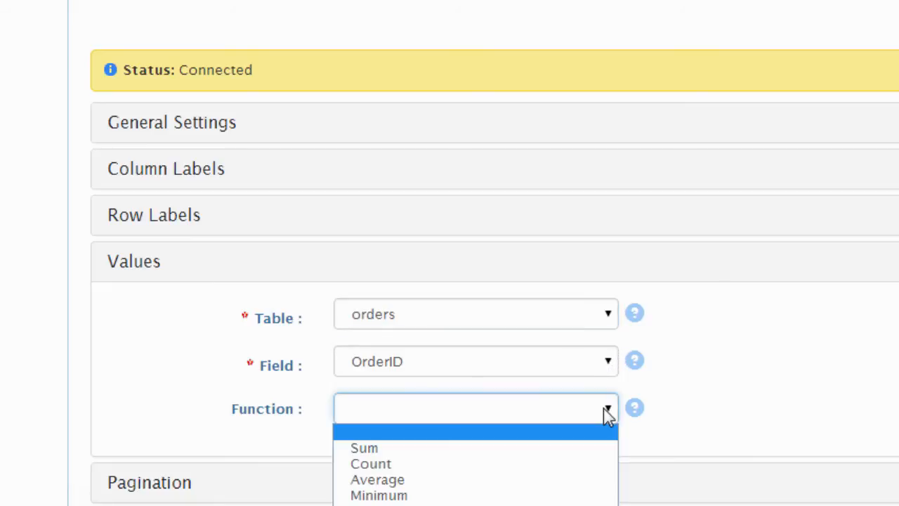
click(371, 464)
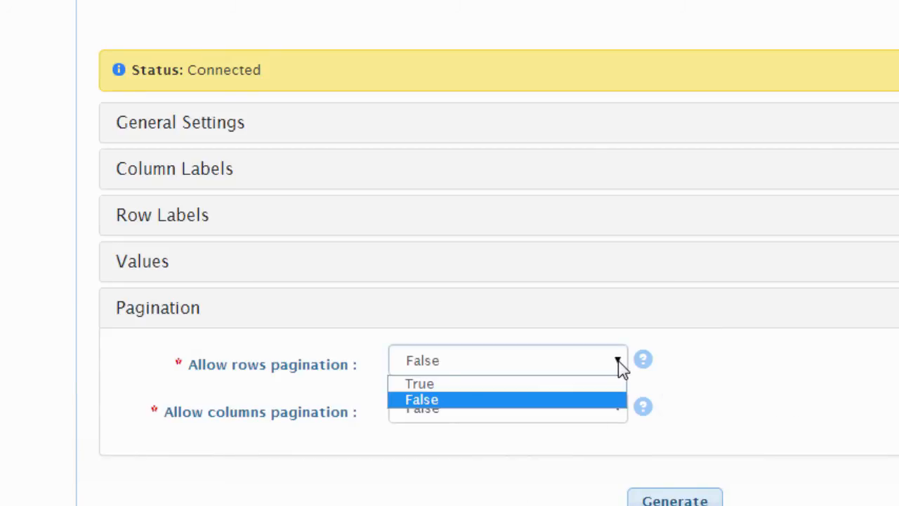
mouse_move(418, 383)
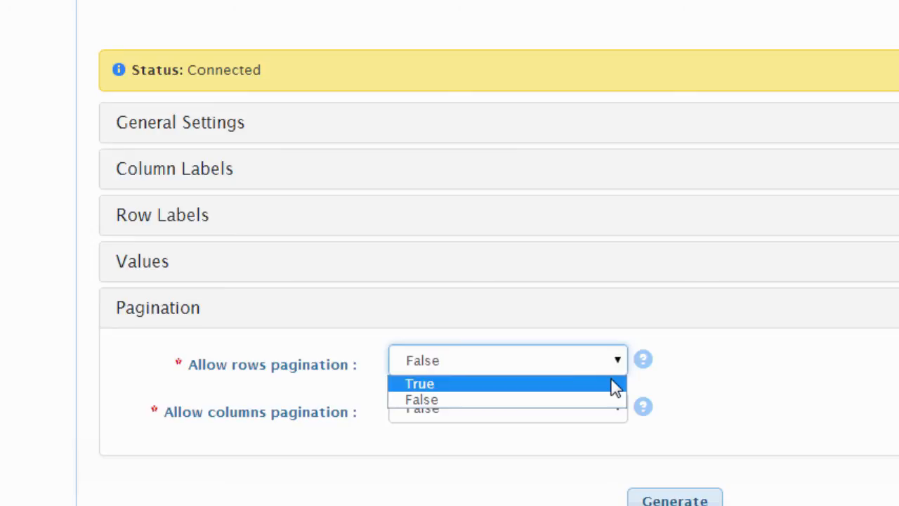
Step: Keep both row and column pagination set to False
click(418, 399)
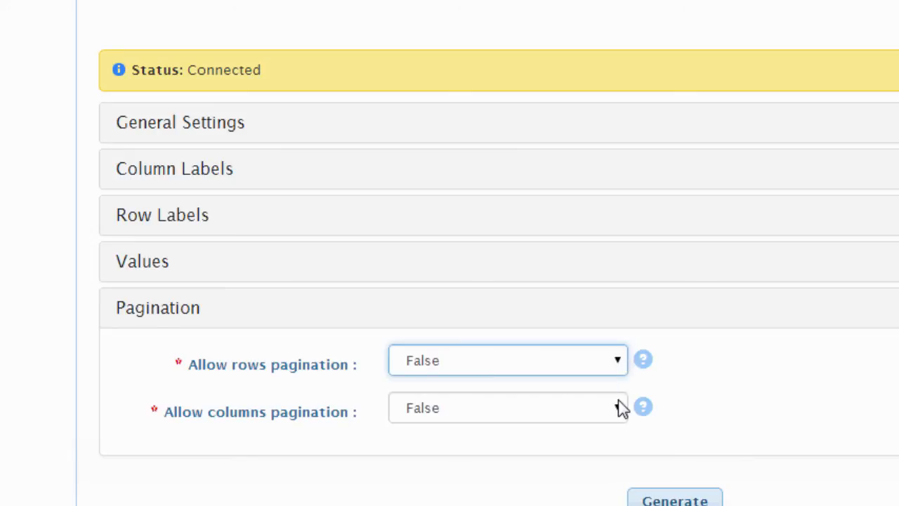
click(507, 408)
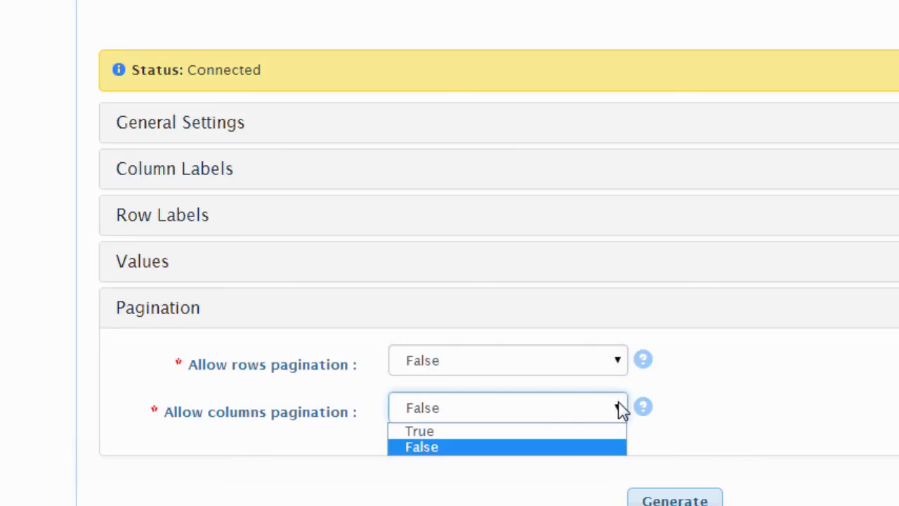
click(421, 447)
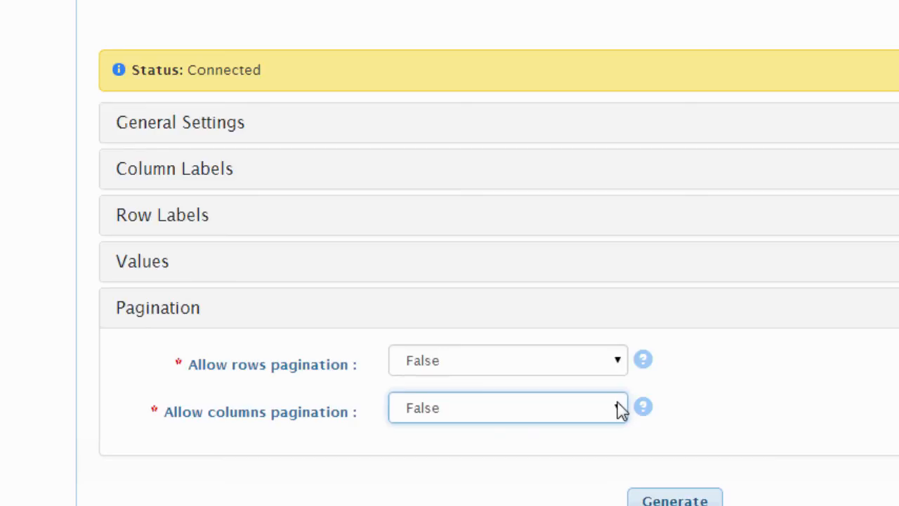